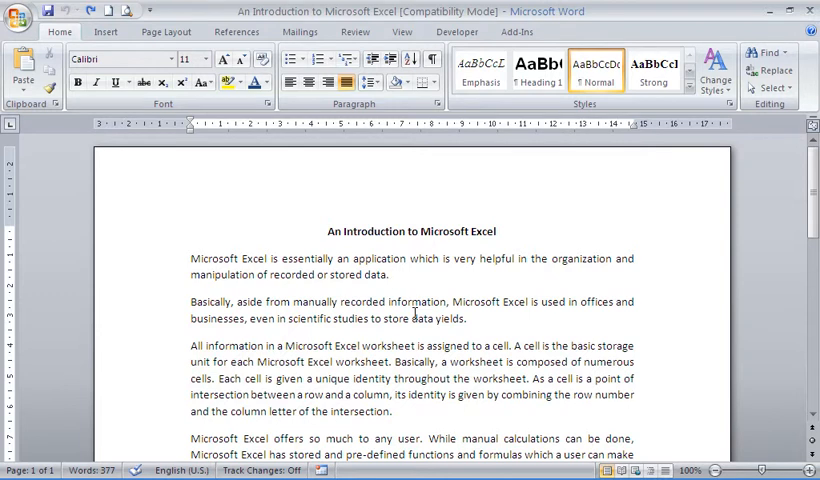
mouse_move(480, 318)
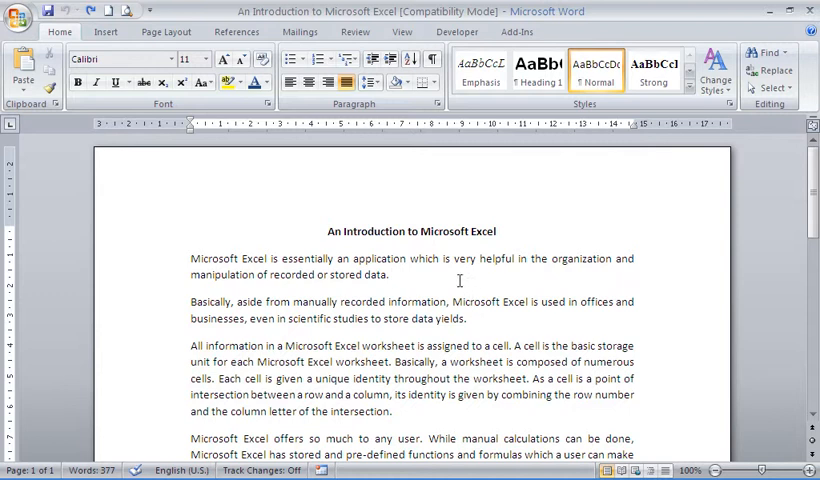
Show the Watermark gallery from the Page Layout ribbon's Page Background group.
left_click(392, 276)
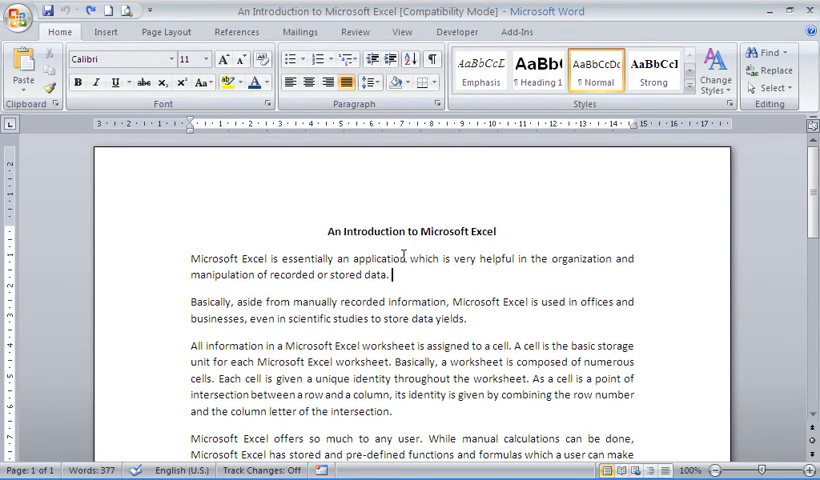
mouse_move(318, 244)
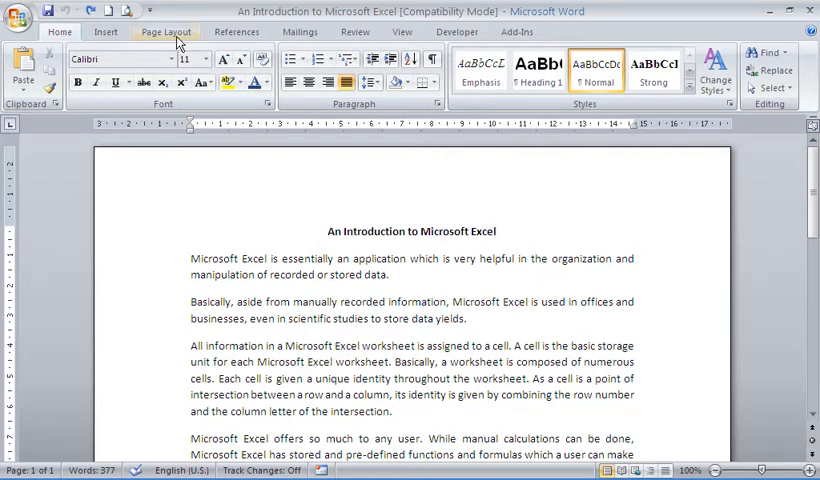
left_click(166, 32)
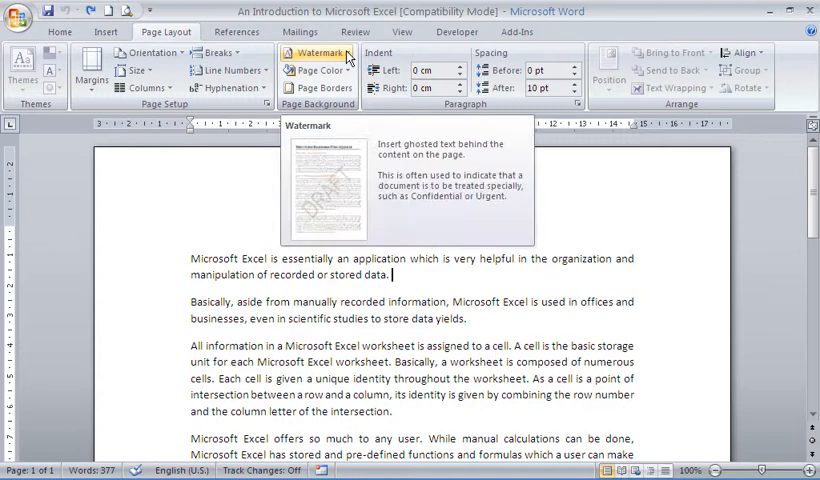
left_click(318, 52)
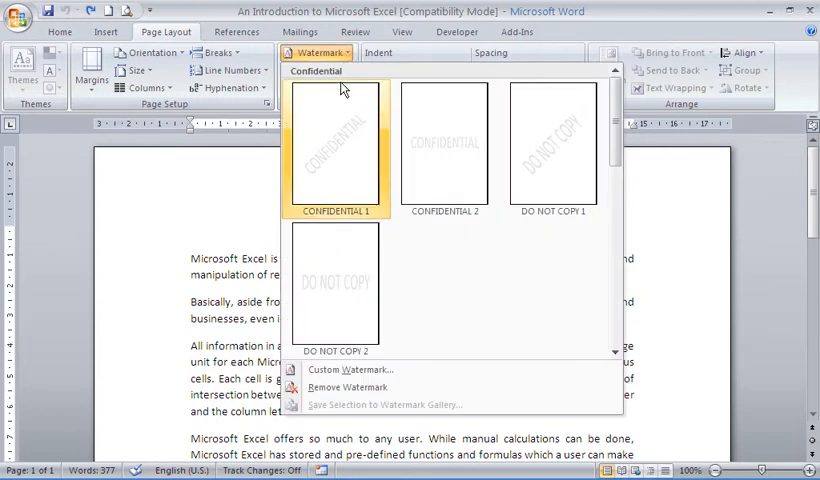
mouse_move(340, 140)
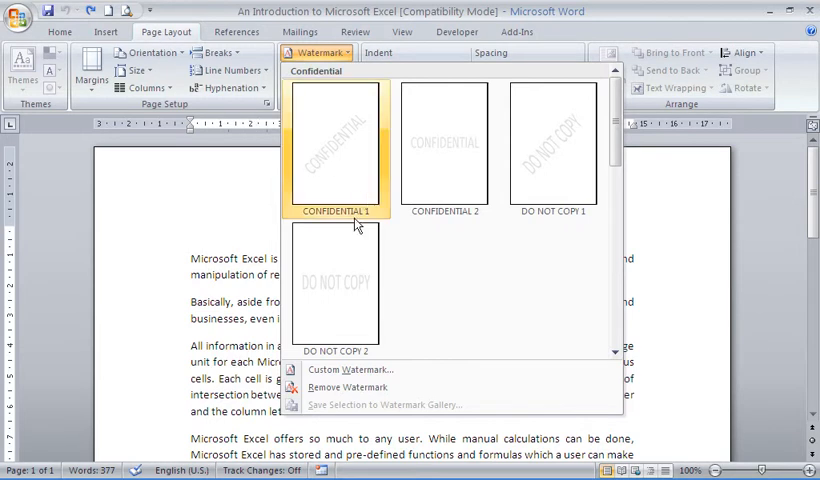
mouse_move(404, 256)
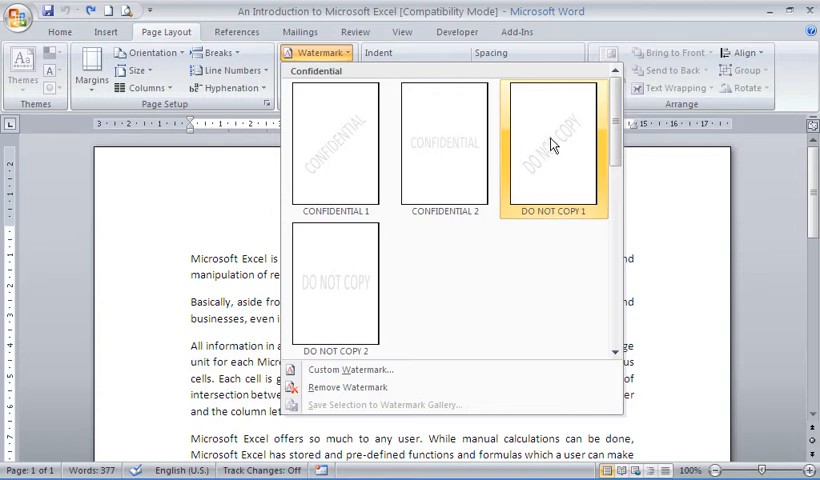
mouse_move(444, 144)
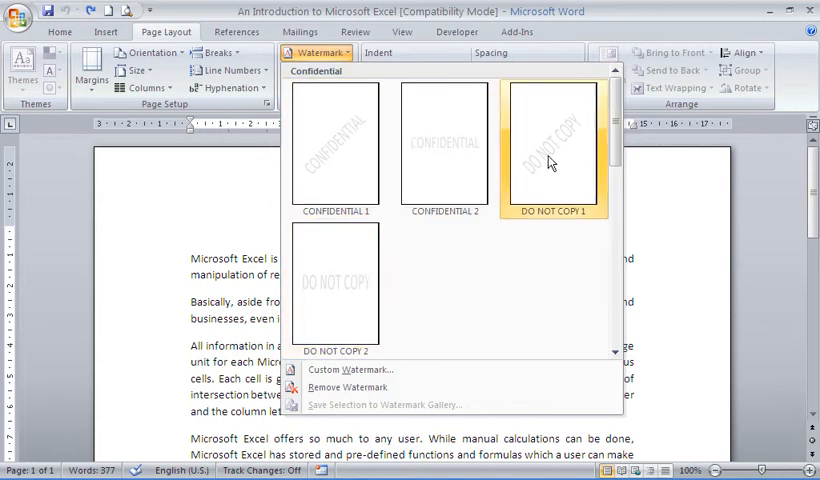
mouse_move(556, 158)
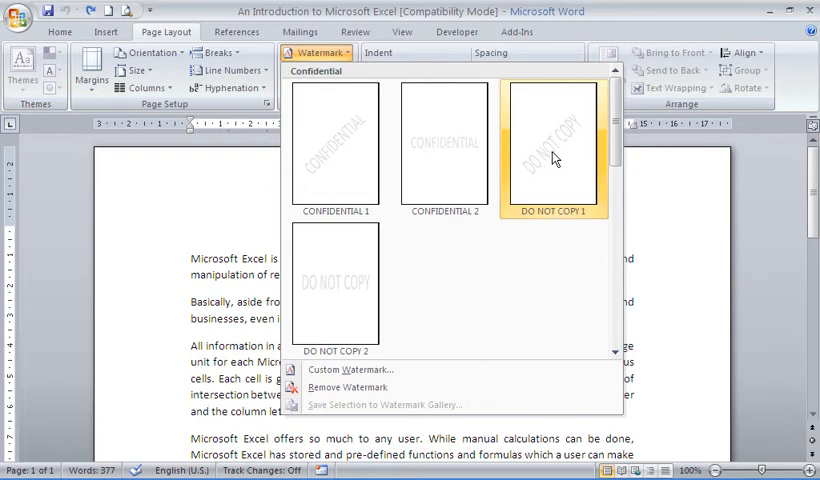
Apply the DO NOT COPY 1 watermark and scroll to see it behind the body text.
left_click(552, 144)
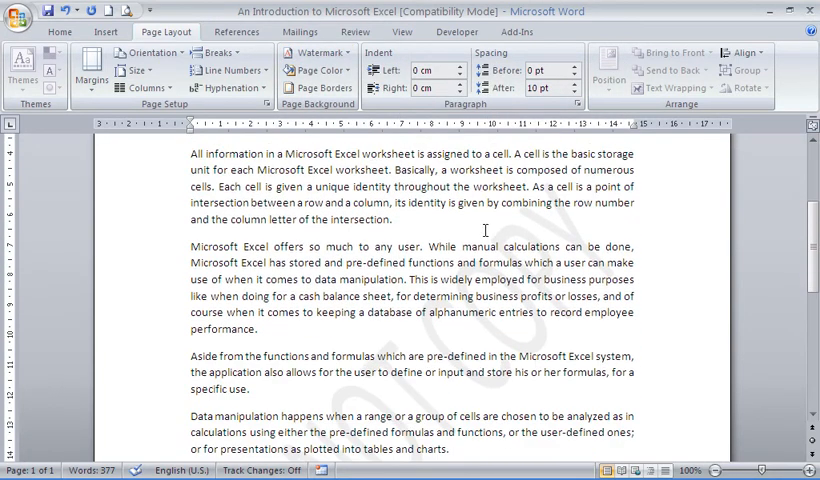
scroll("down", 3)
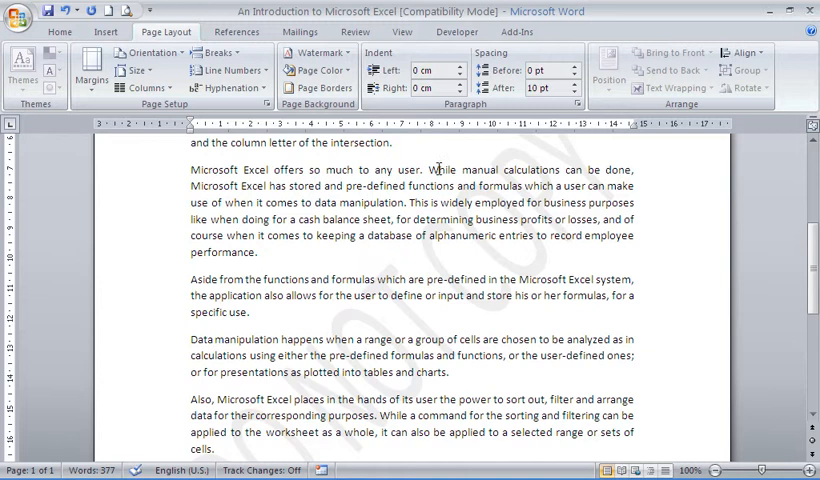
Reach the Printed Watermark settings via Custom Watermark in the gallery.
left_click(314, 52)
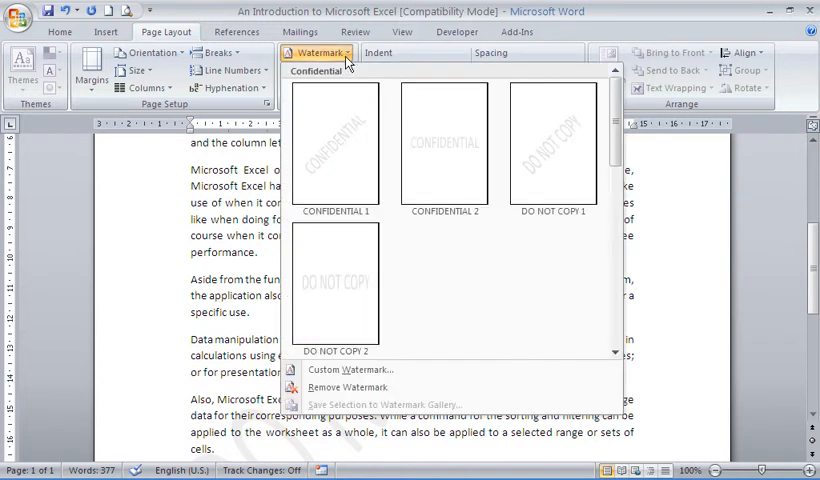
mouse_move(340, 368)
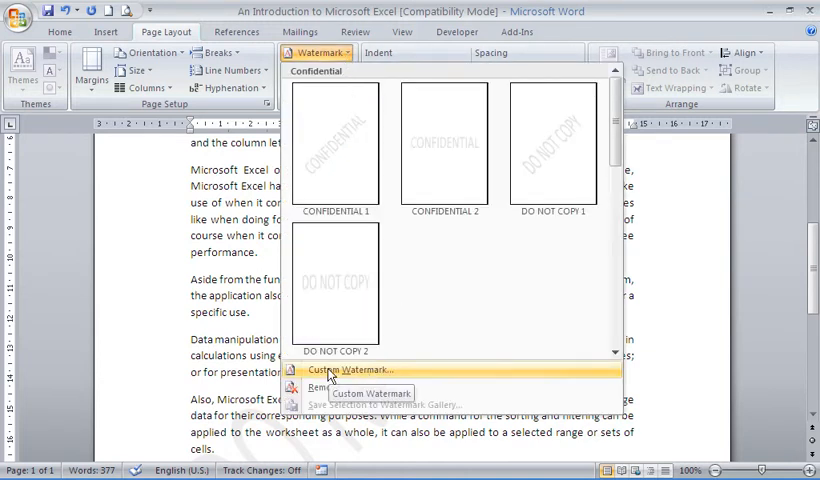
mouse_move(344, 388)
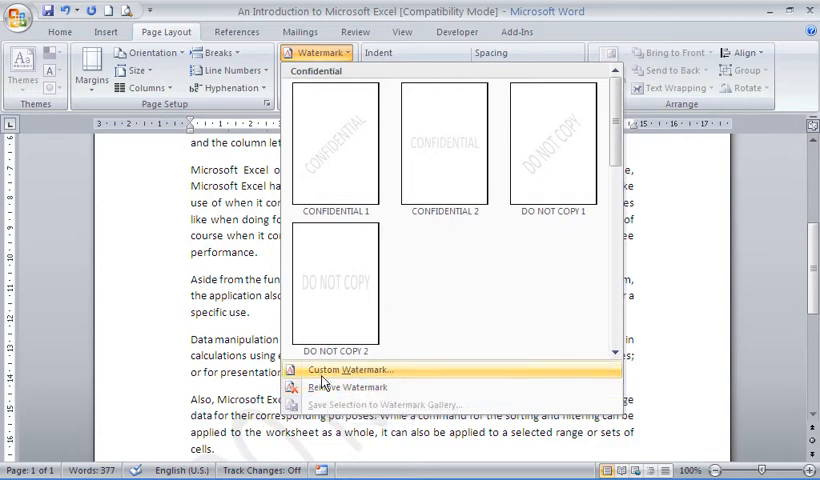
left_click(340, 368)
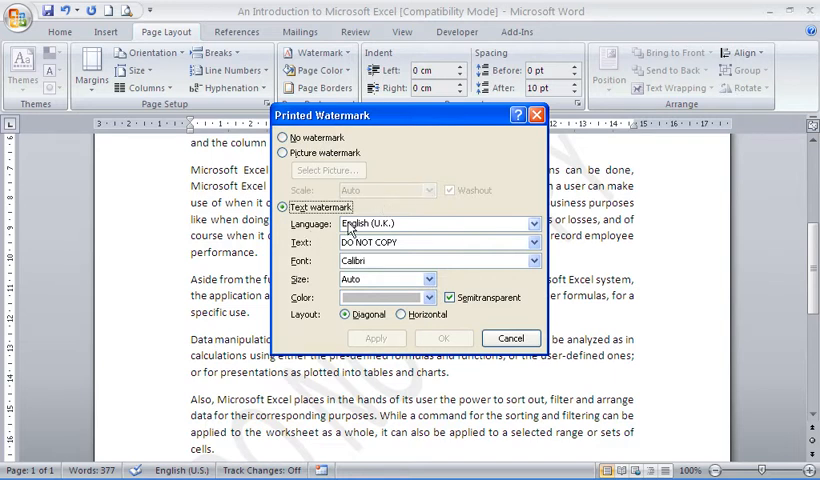
Keep a text watermark and replace its wording with DRAFT, diagonal and semitransparent.
left_click(284, 152)
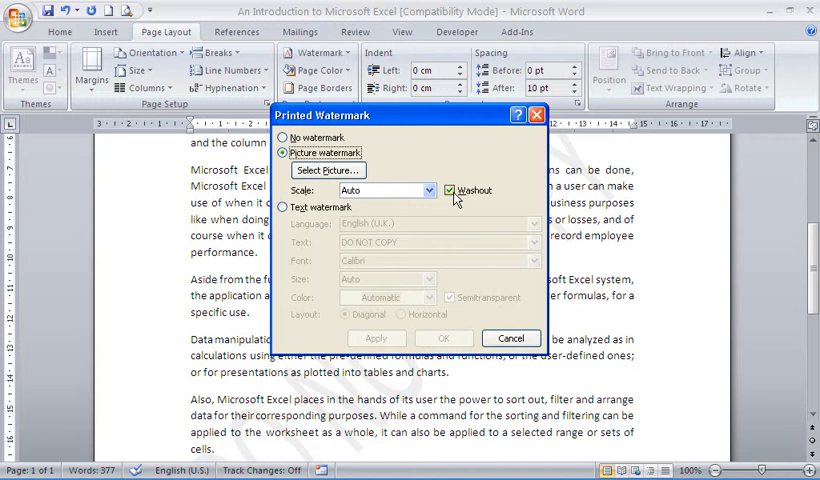
left_click(284, 208)
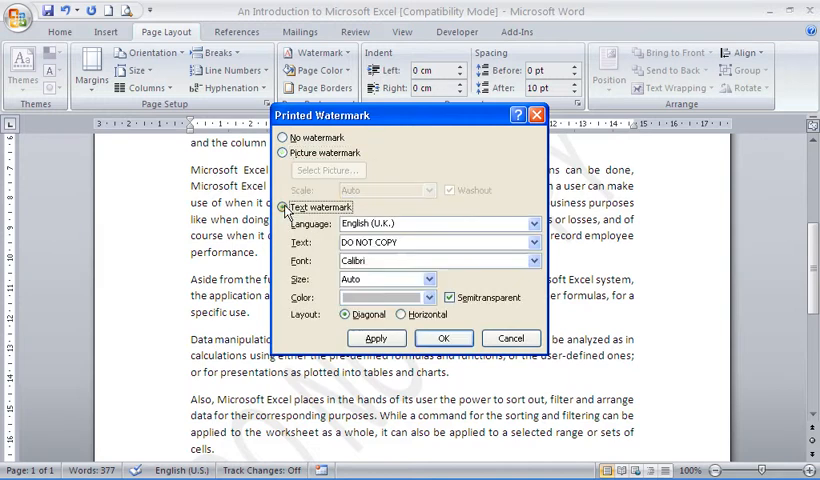
left_click(284, 208)
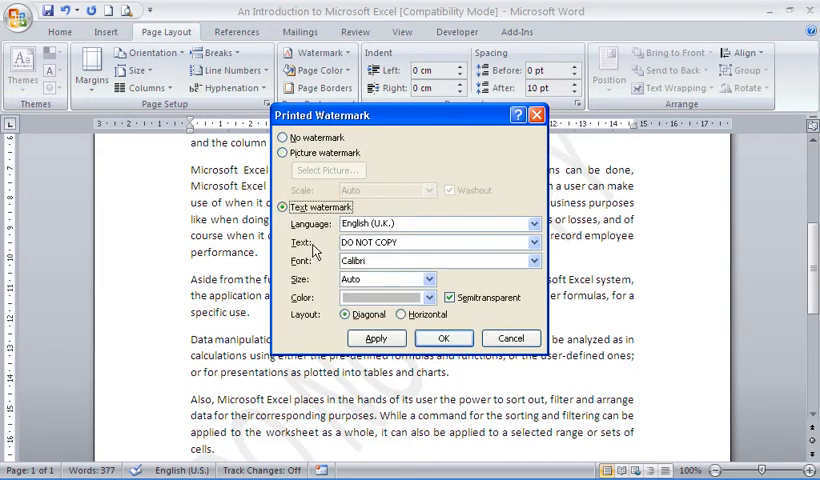
left_click(536, 242)
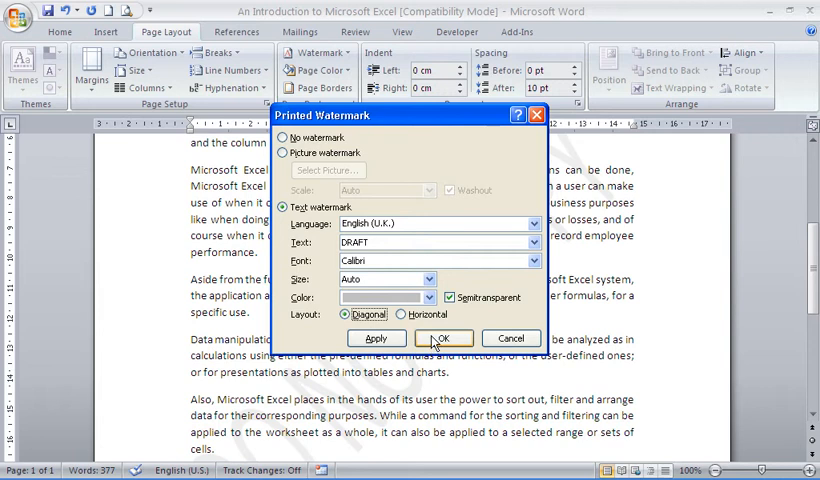
Confirm the DRAFT watermark and scroll the Excel document to check it.
left_click(444, 338)
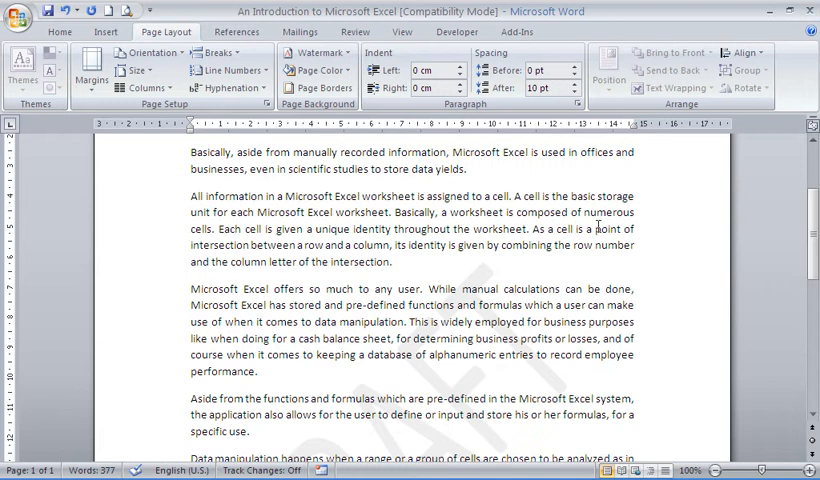
mouse_move(524, 196)
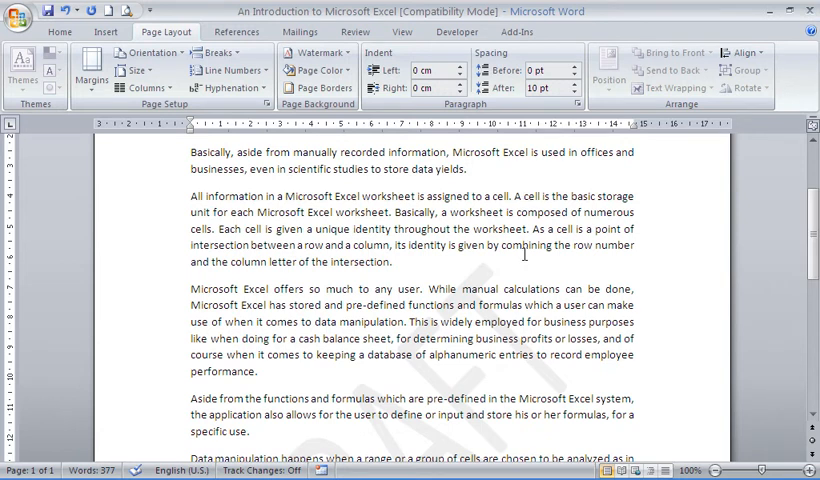
mouse_move(520, 260)
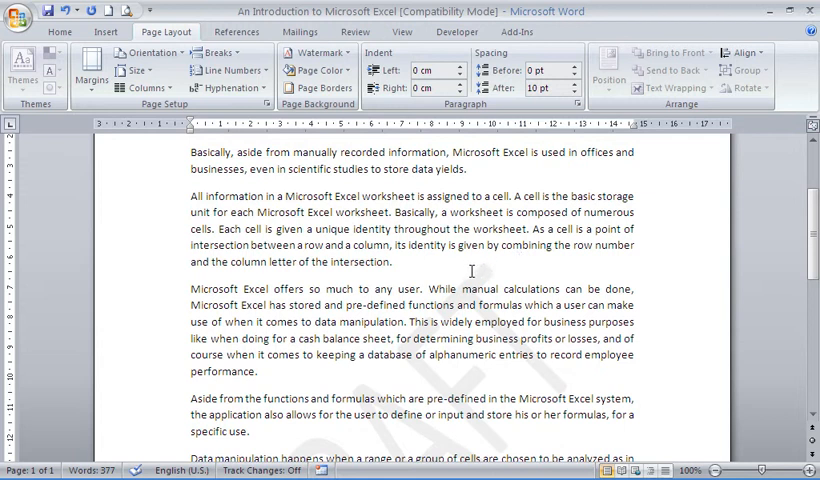
mouse_move(470, 296)
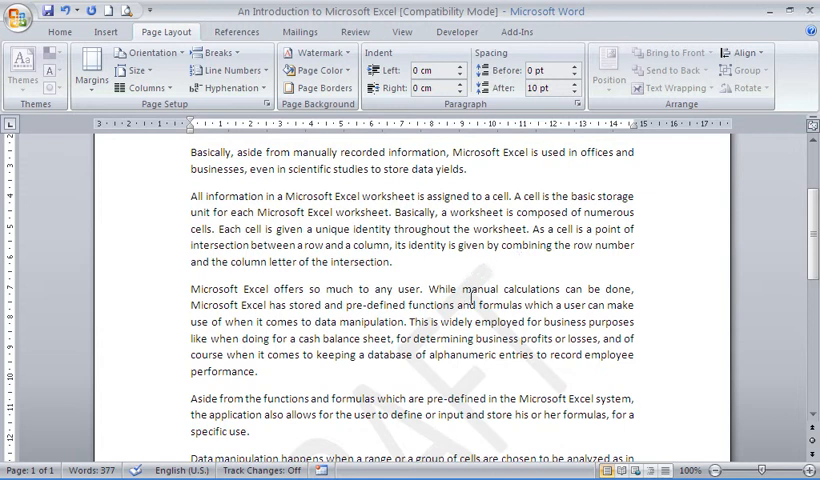
scroll("down", 3)
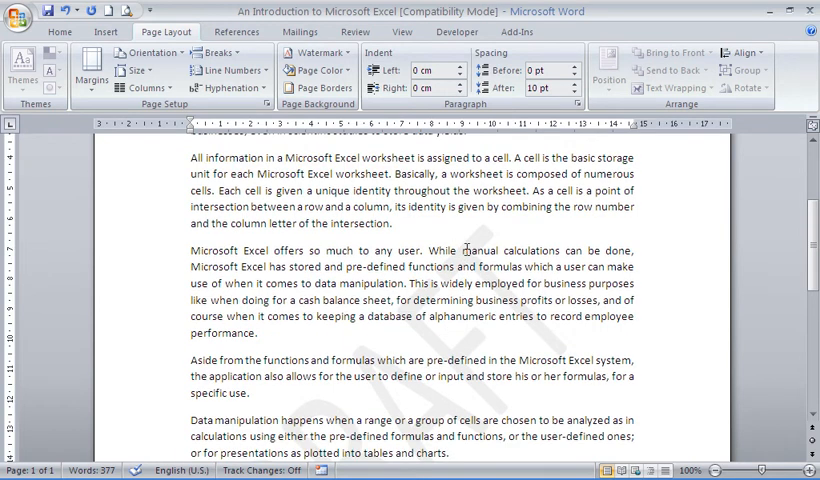
mouse_move(458, 244)
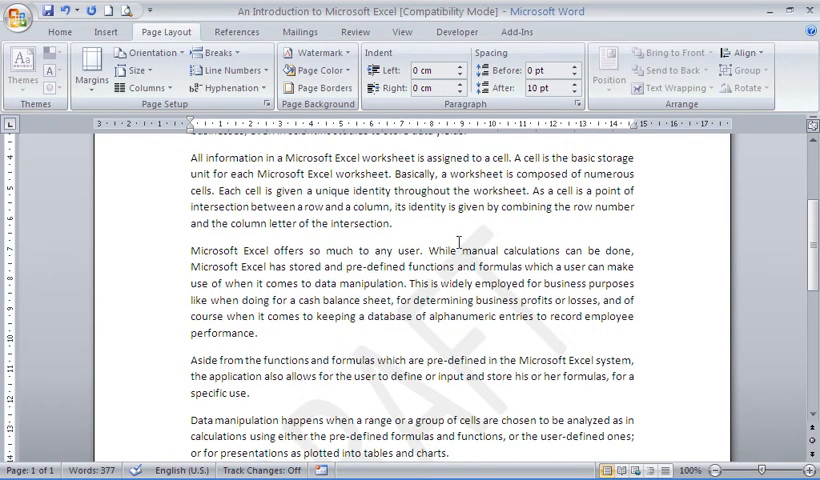